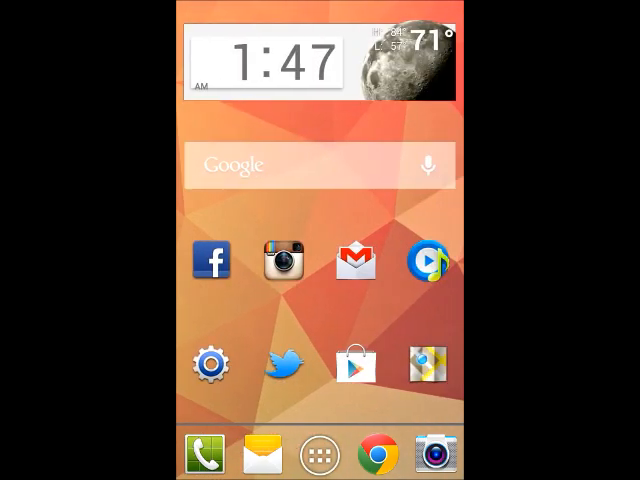
- Swipe left to the neighbouring home screen with the Flipboard widget
scroll("left", 3)
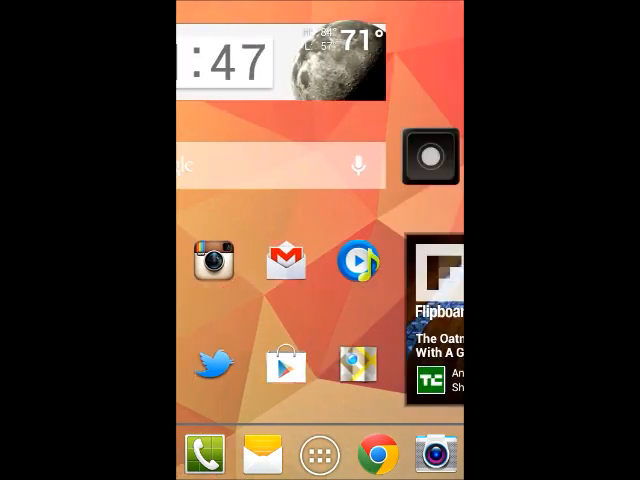
scroll("left", 3)
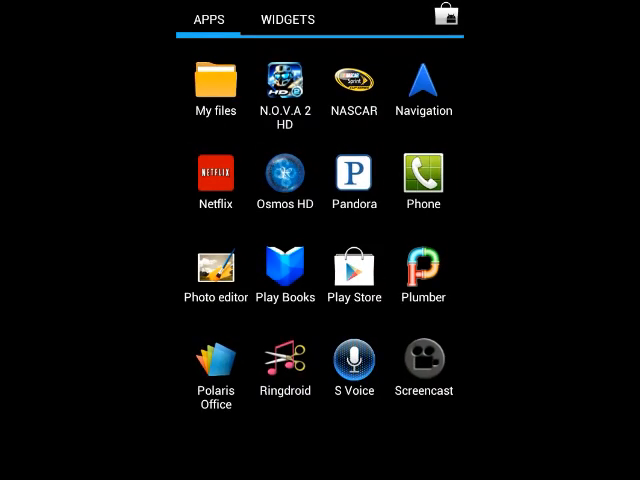
- Swipe through the app drawer's installed apps, then return home to the options menu
scroll("left", 3)
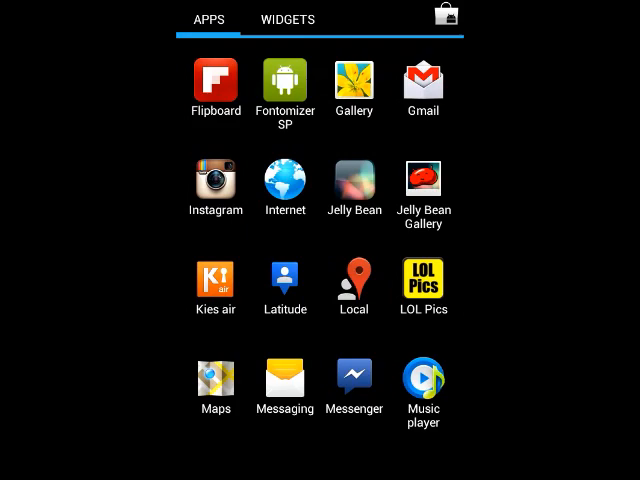
scroll("left", 3)
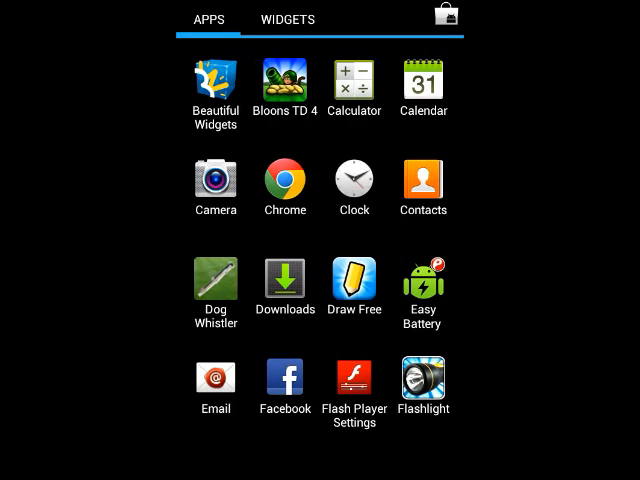
scroll("left", 3)
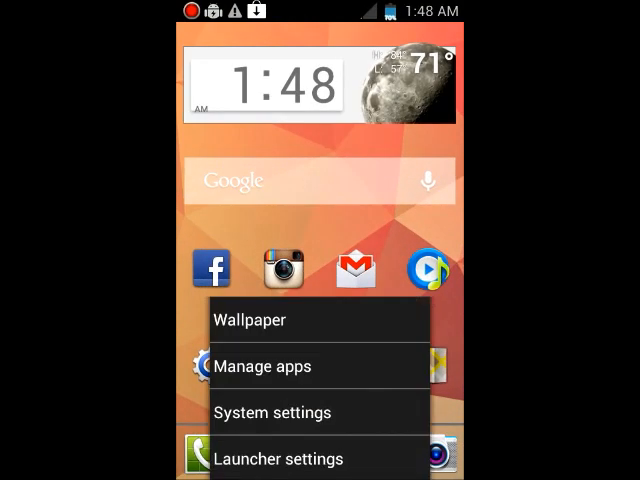
- In Launcher settings, scroll down and set Desktop Columns to 5
left_click(277, 459)
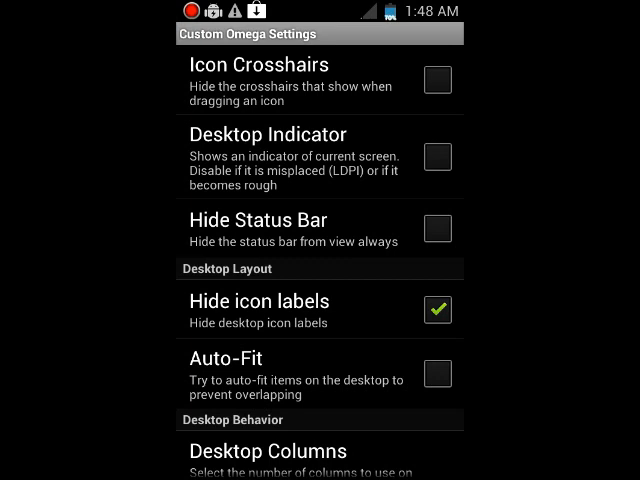
scroll("down", 3)
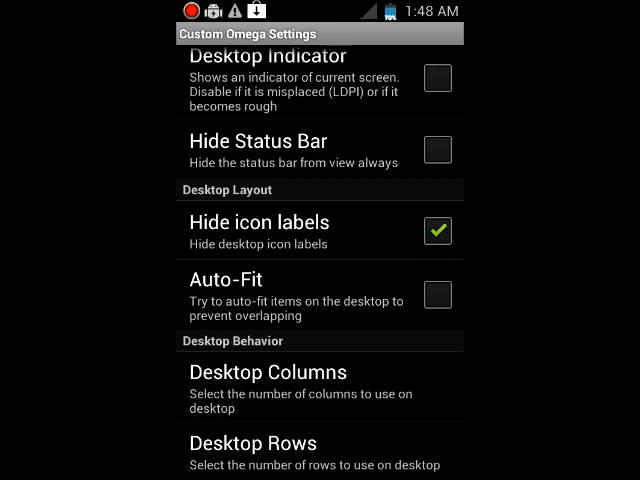
scroll("down", 3)
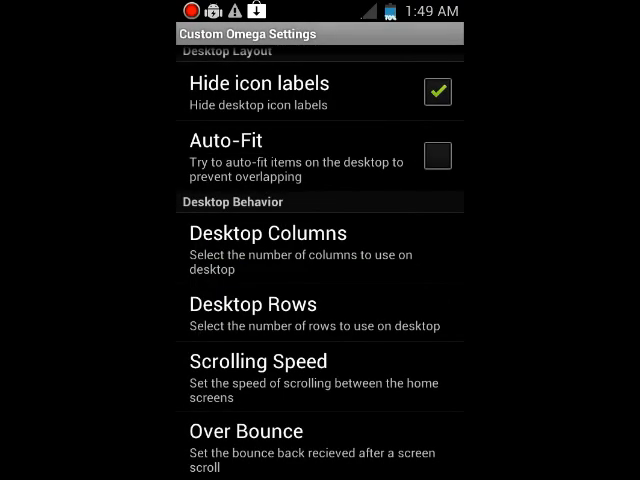
left_click(252, 303)
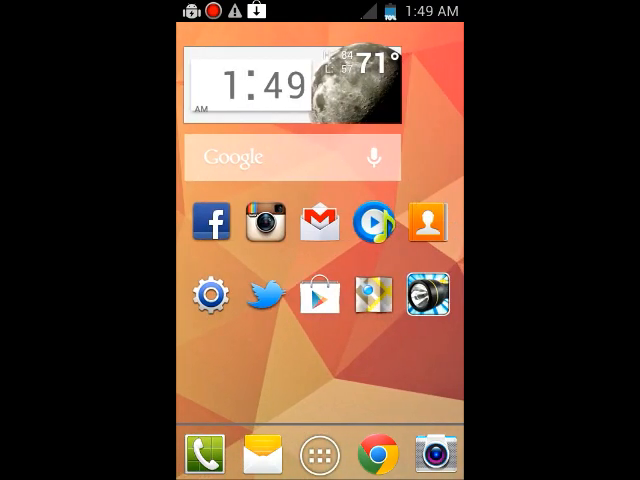
- Swipe on the home screen and open its options menu with Launcher settings
scroll("left", 3)
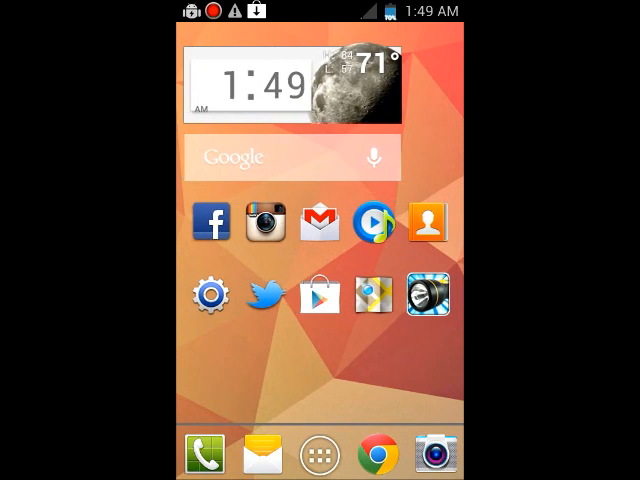
left_click(290, 85)
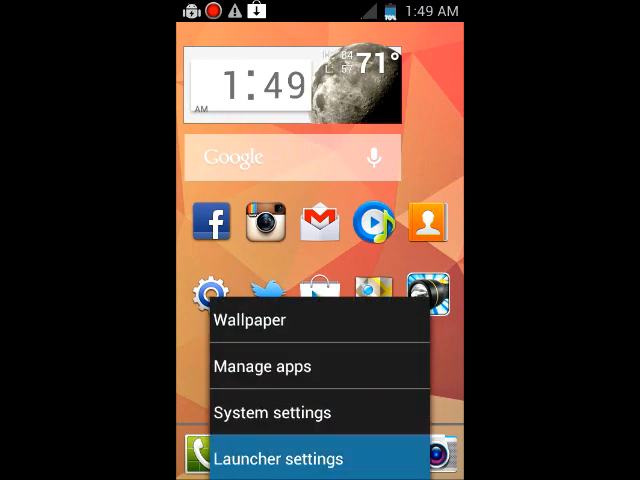
- Reopen Launcher settings, dismiss the Desktop Columns picker, and scroll to Home Orientation options
left_click(277, 459)
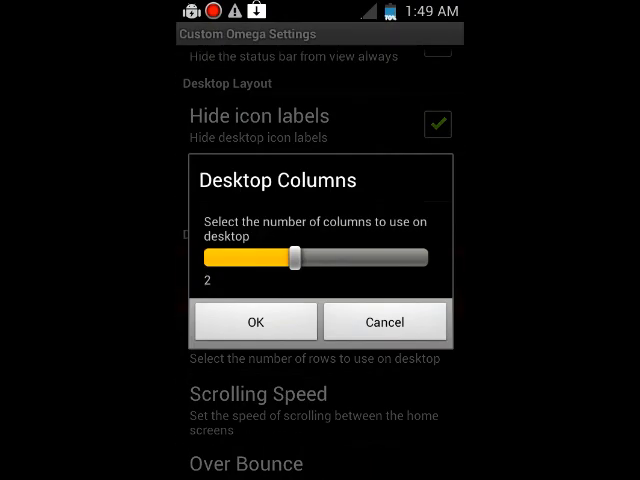
left_click(256, 322)
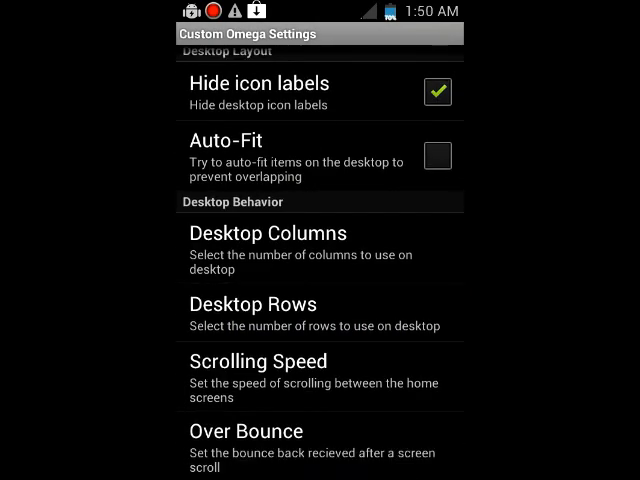
scroll("down", 3)
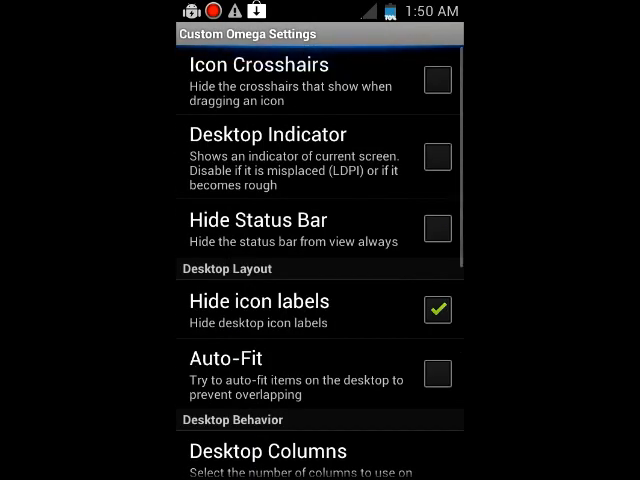
scroll("down", 3)
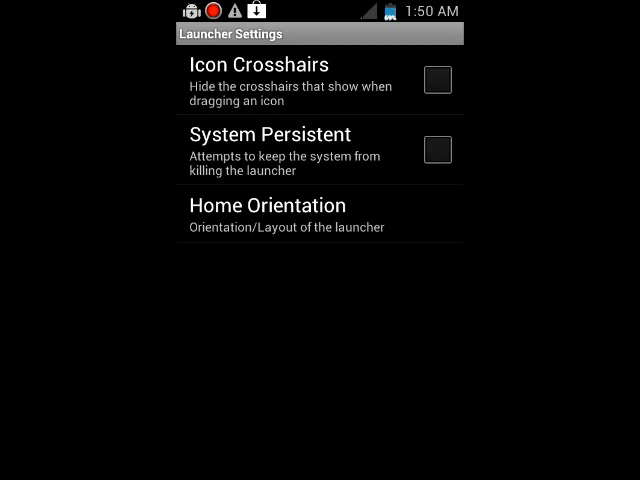
- Check Home Orientation choices, cancel leaving Auto/sensor, and return to the main settings menu
left_click(265, 205)
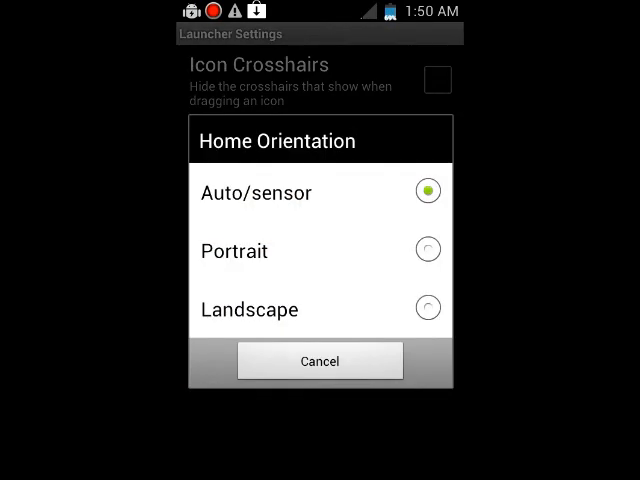
left_click(319, 360)
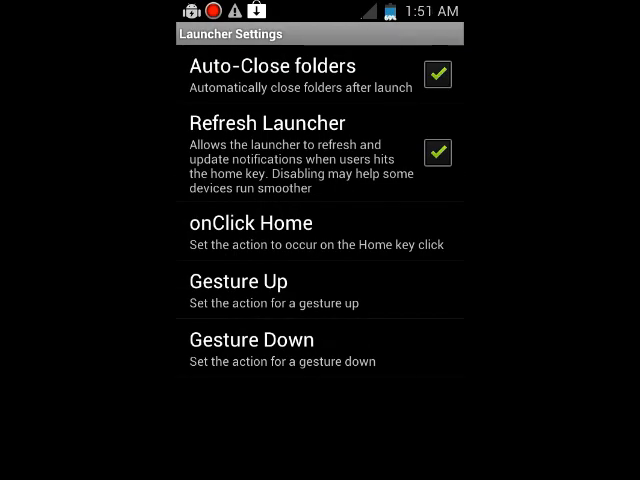
left_click(250, 340)
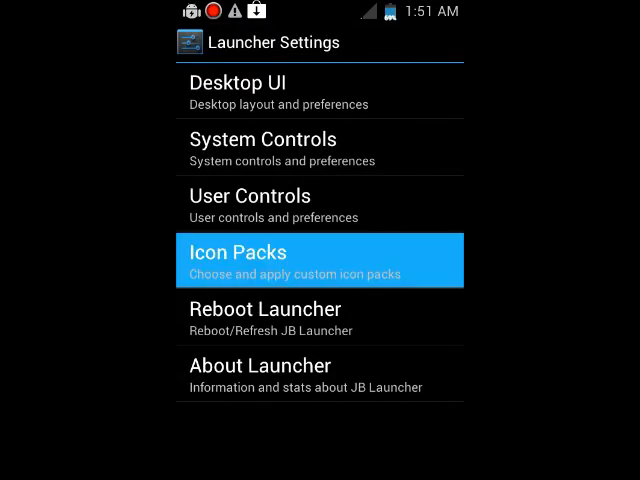
- Browse Icon Packs, view About Launcher version details, then back out of settings
left_click(318, 260)
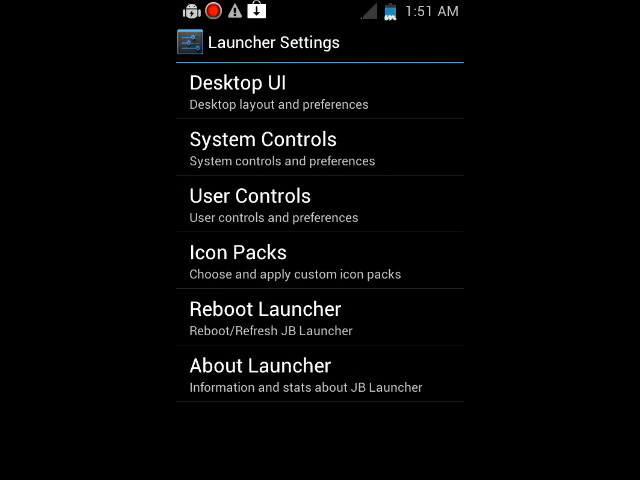
left_click(263, 365)
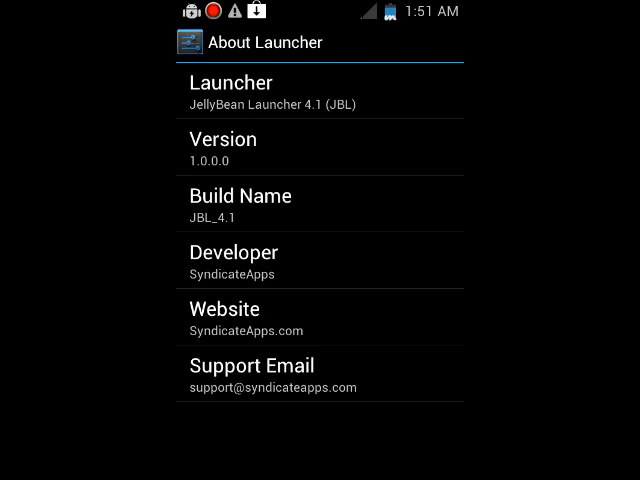
key("BACK")
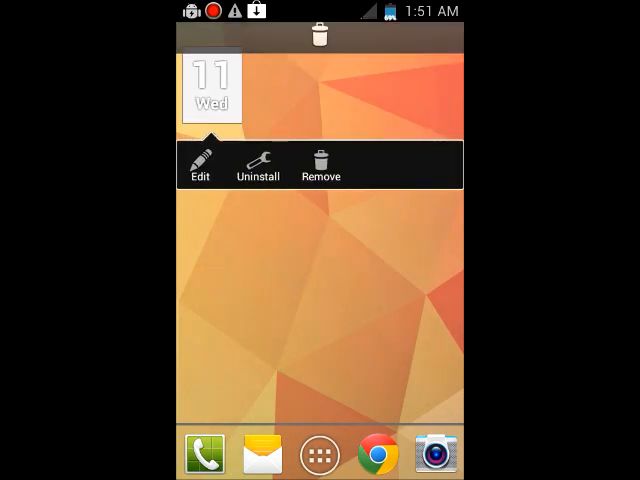
- Choose an action for the date widget and swipe back to the main home screen
left_click(203, 165)
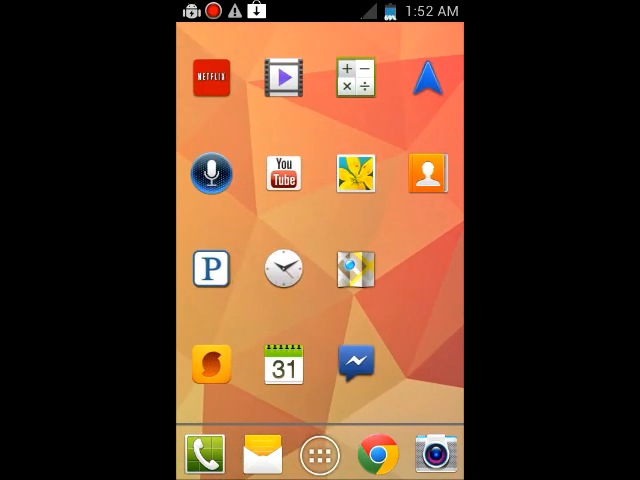
scroll("left", 3)
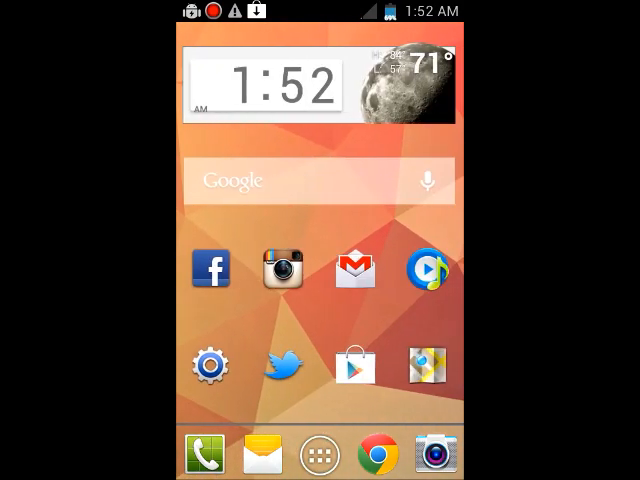